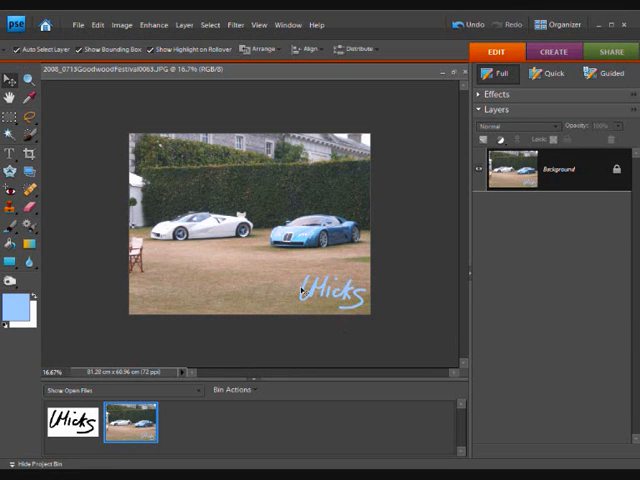
pyautogui.moveTo(272, 351)
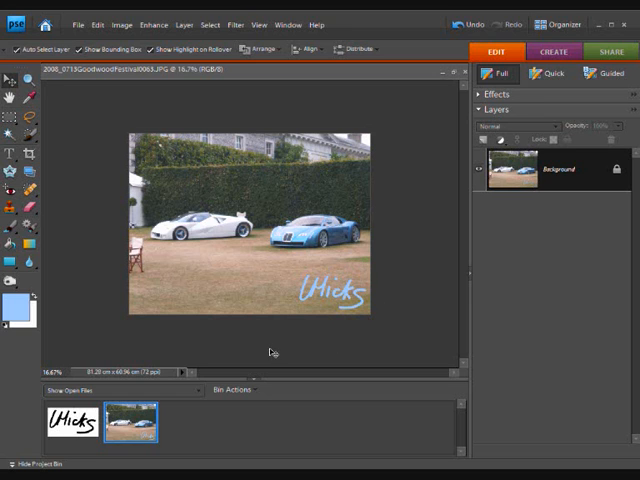
# Step: Bring the signature image forward from the Project Bin
pyautogui.click(70, 423)
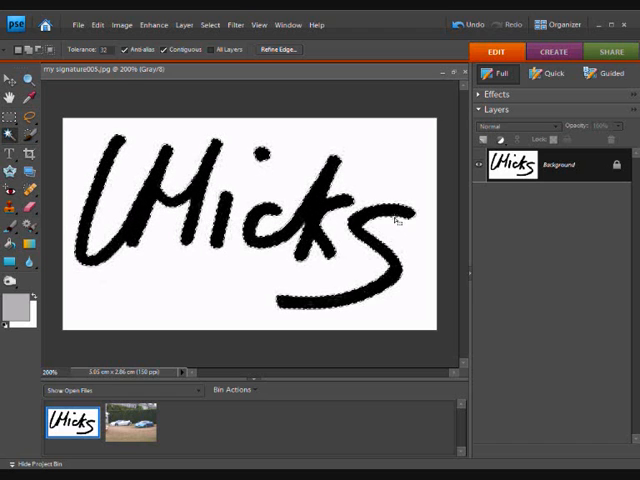
# Step: Deselect the signature's black strokes from the Select menu
pyautogui.click(210, 25)
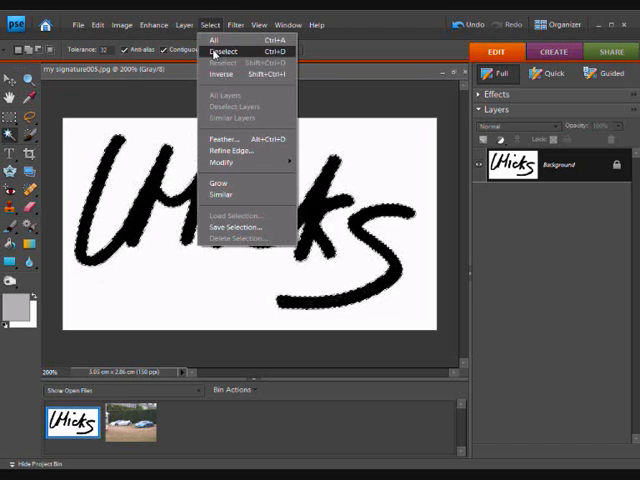
pyautogui.click(220, 48)
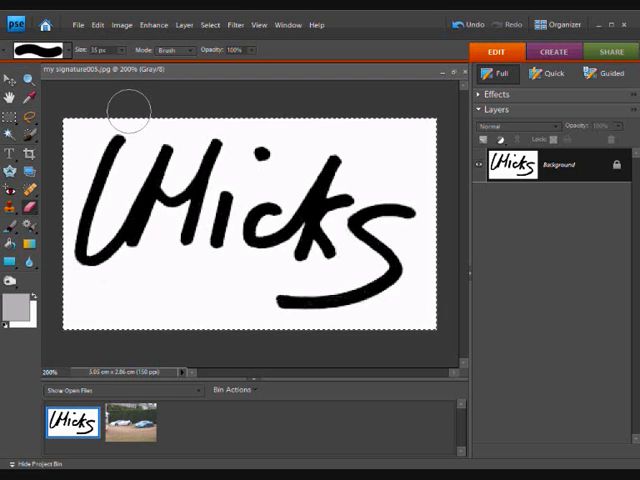
# Step: Define a custom brush named 'Liam' from the selected signature
pyautogui.click(96, 24)
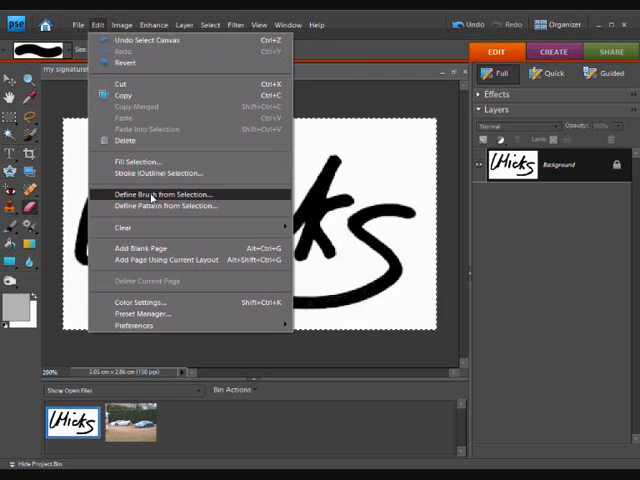
pyautogui.click(160, 194)
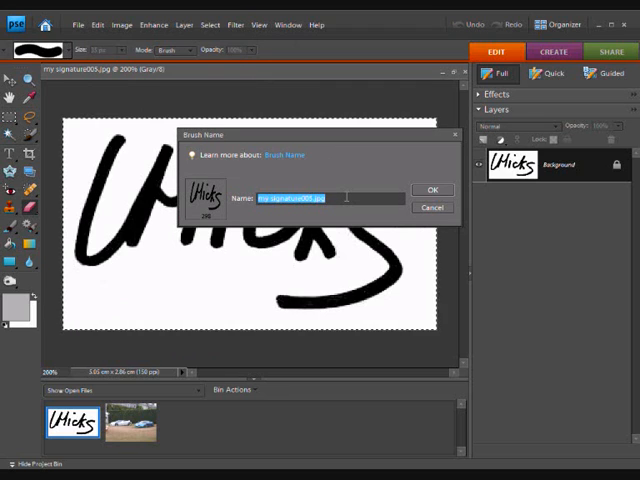
pyautogui.write('Liam')
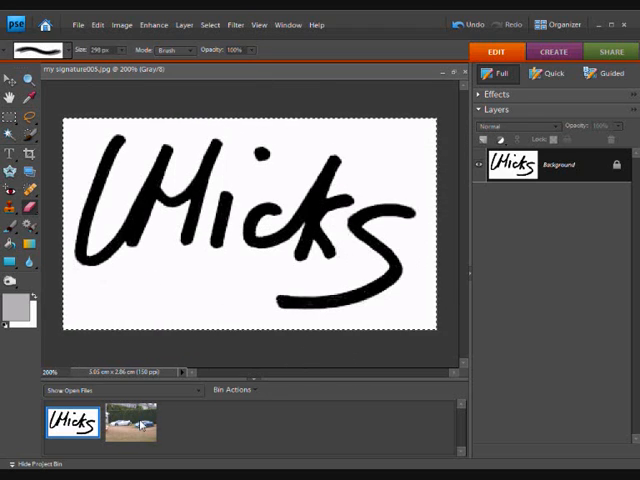
# Step: Switch back to the car photo in the Project Bin
pyautogui.click(131, 423)
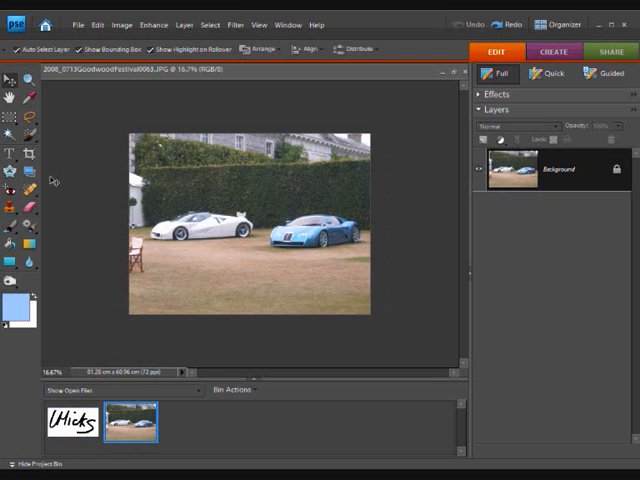